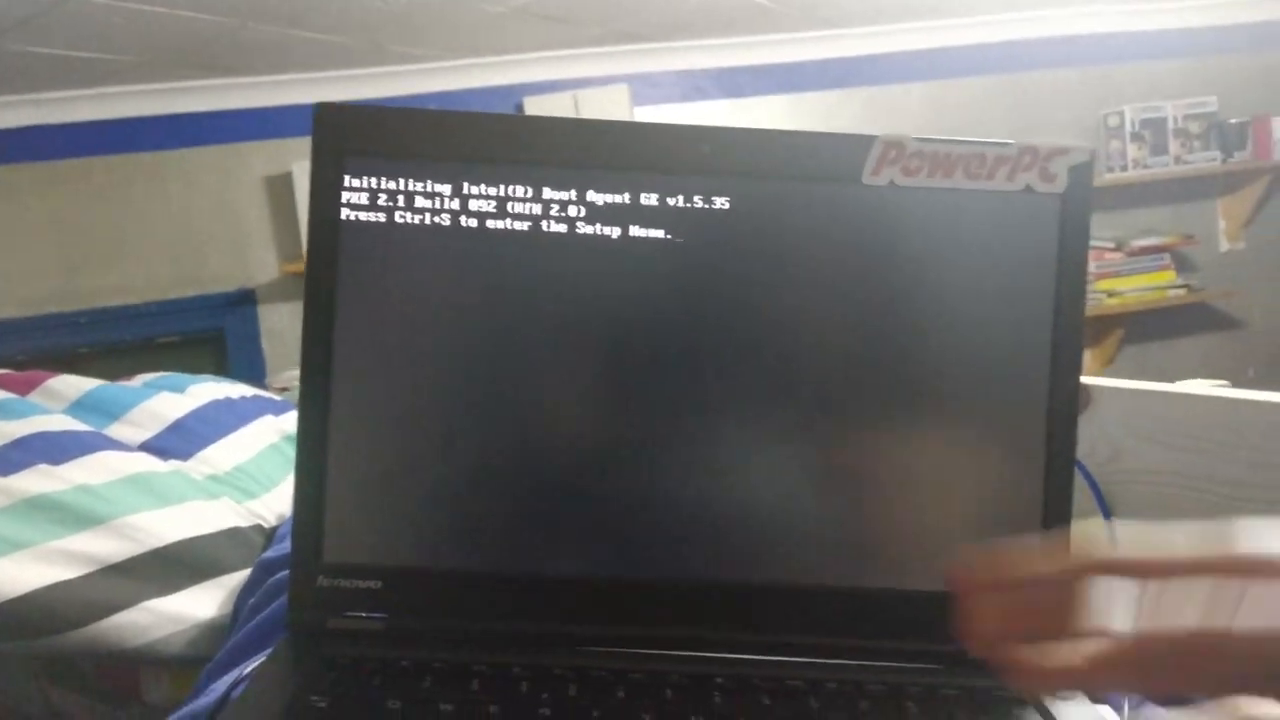
Bring up the ThinkPad temporary boot device menu listing the HDDs, Kingston USB, network and DVD
{"action": "key", "text": "ctrl+s"}
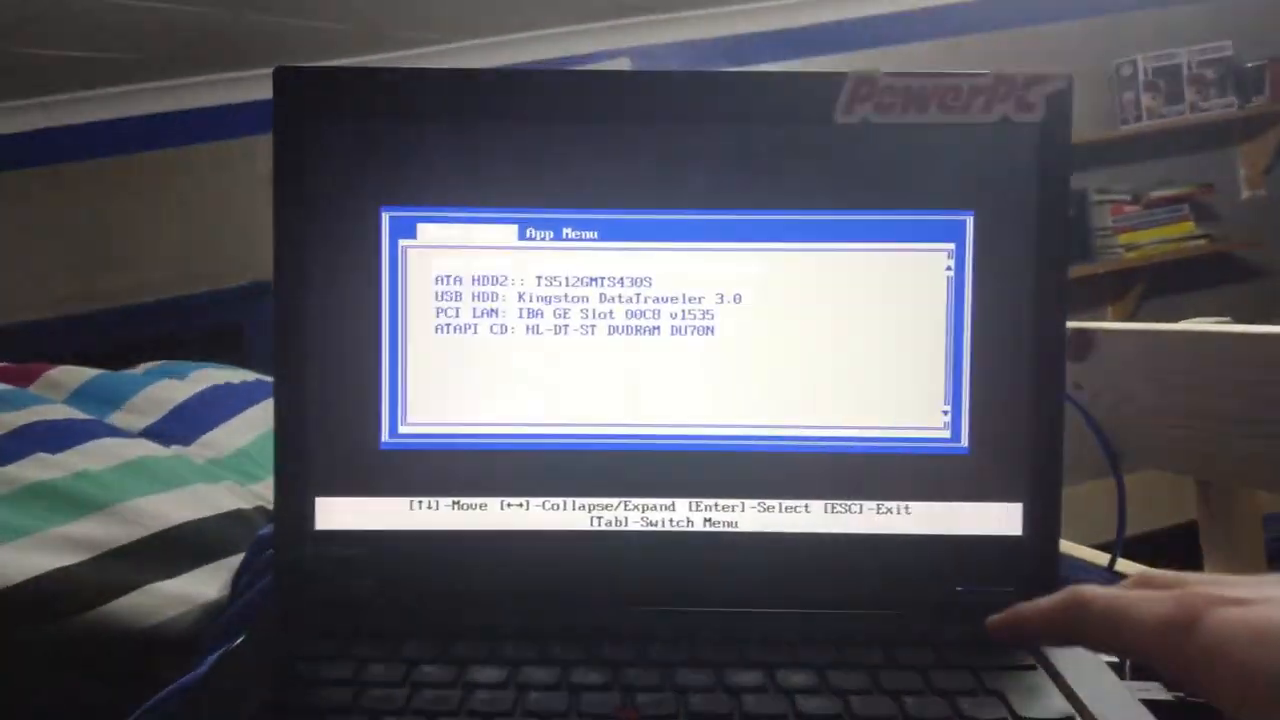
{"action": "key", "text": "Tab"}
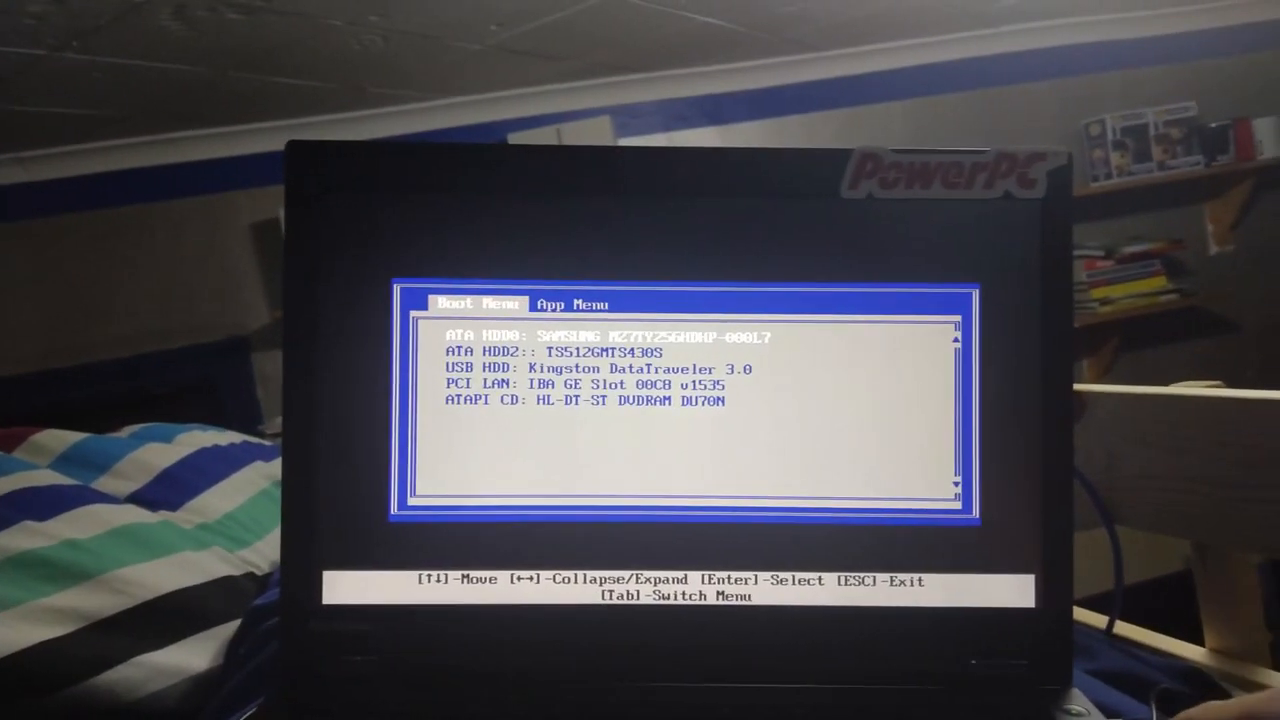
Leave the boot menu and interrupt startup to reach the Startup Interrupt Menu
{"action": "key", "text": "enter"}
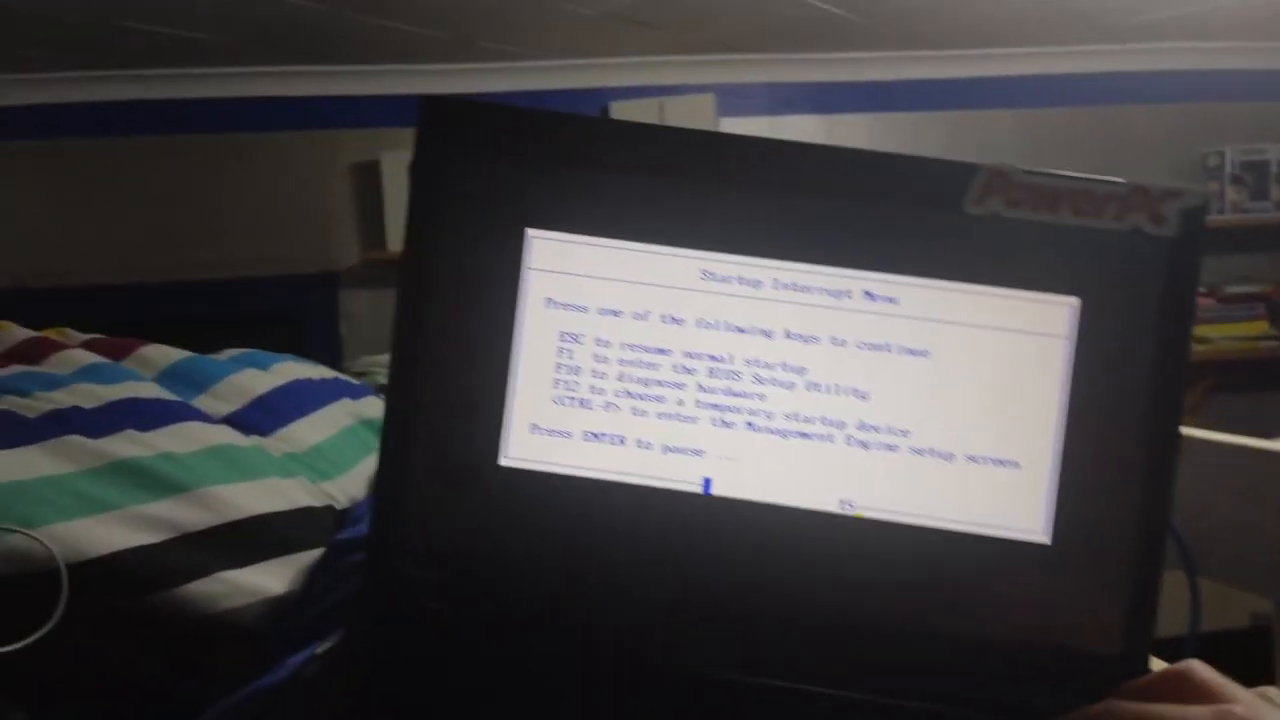
Choose a temporary startup device from the Startup Interrupt Menu via F12
{"action": "key", "text": "f12"}
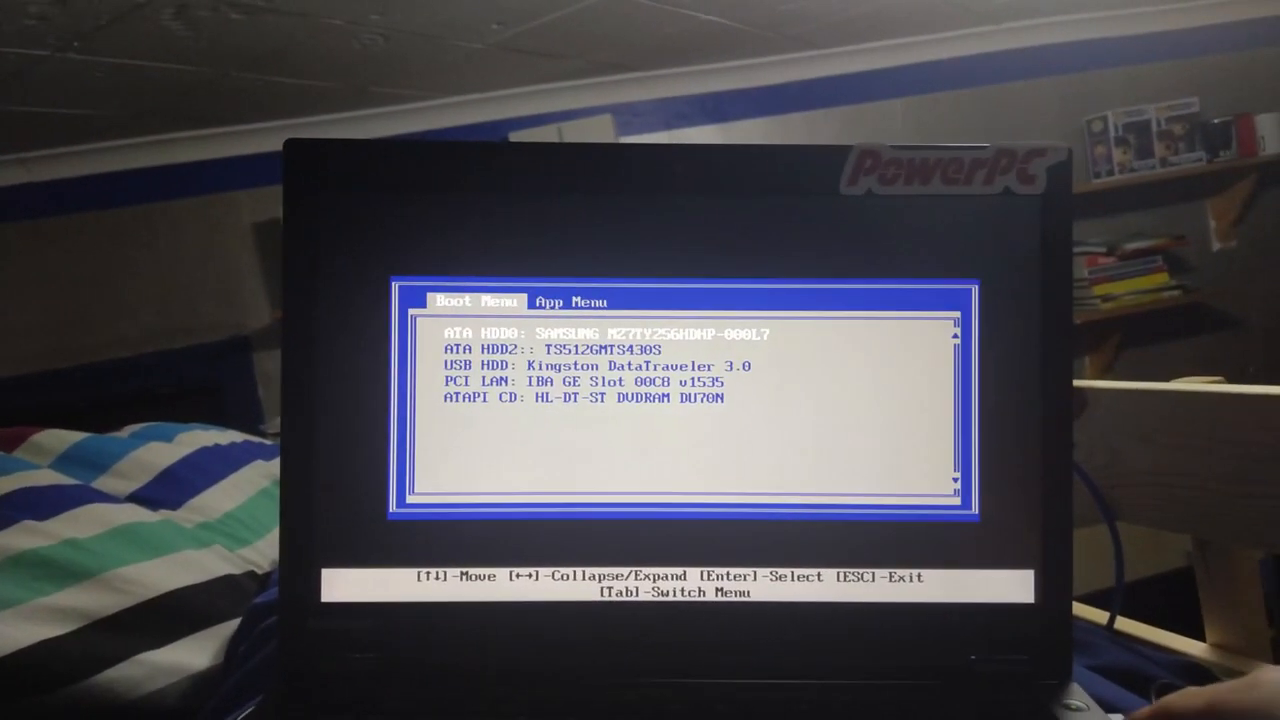
Close the boot device menu so the laptop restarts to the ThinkPad splash
{"action": "key", "text": "Enter"}
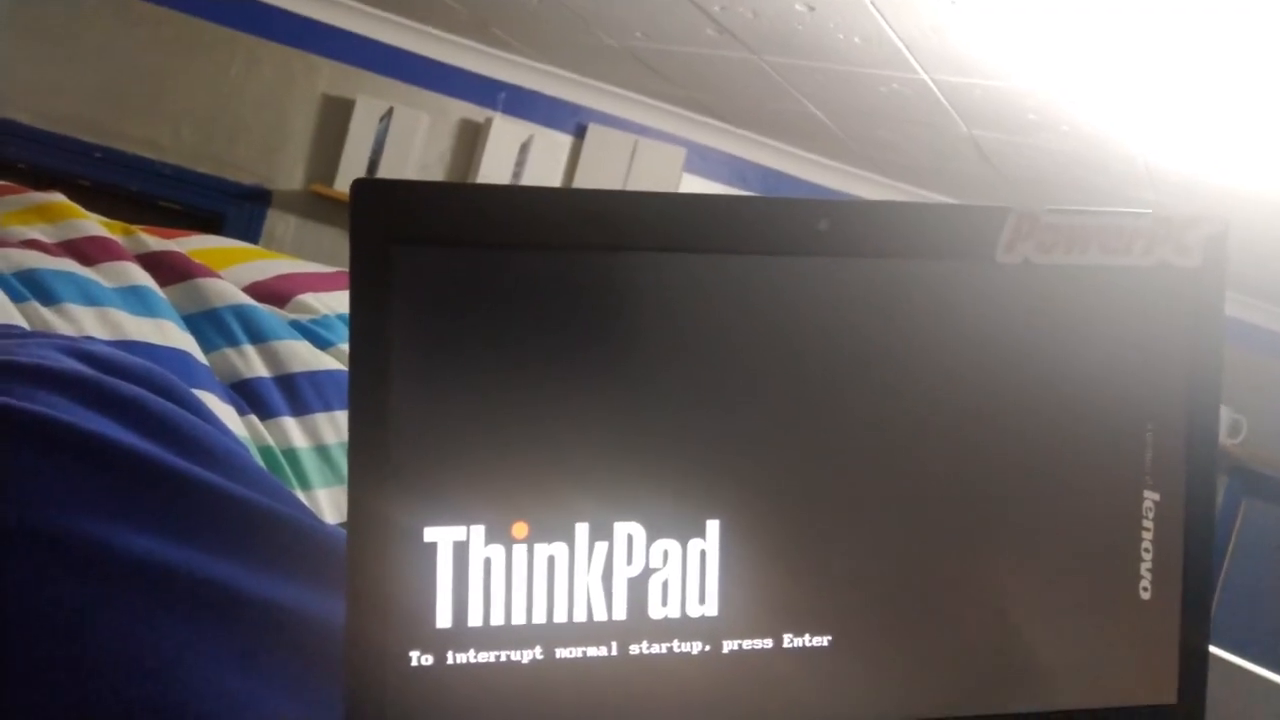
{"action": "key", "text": "Enter"}
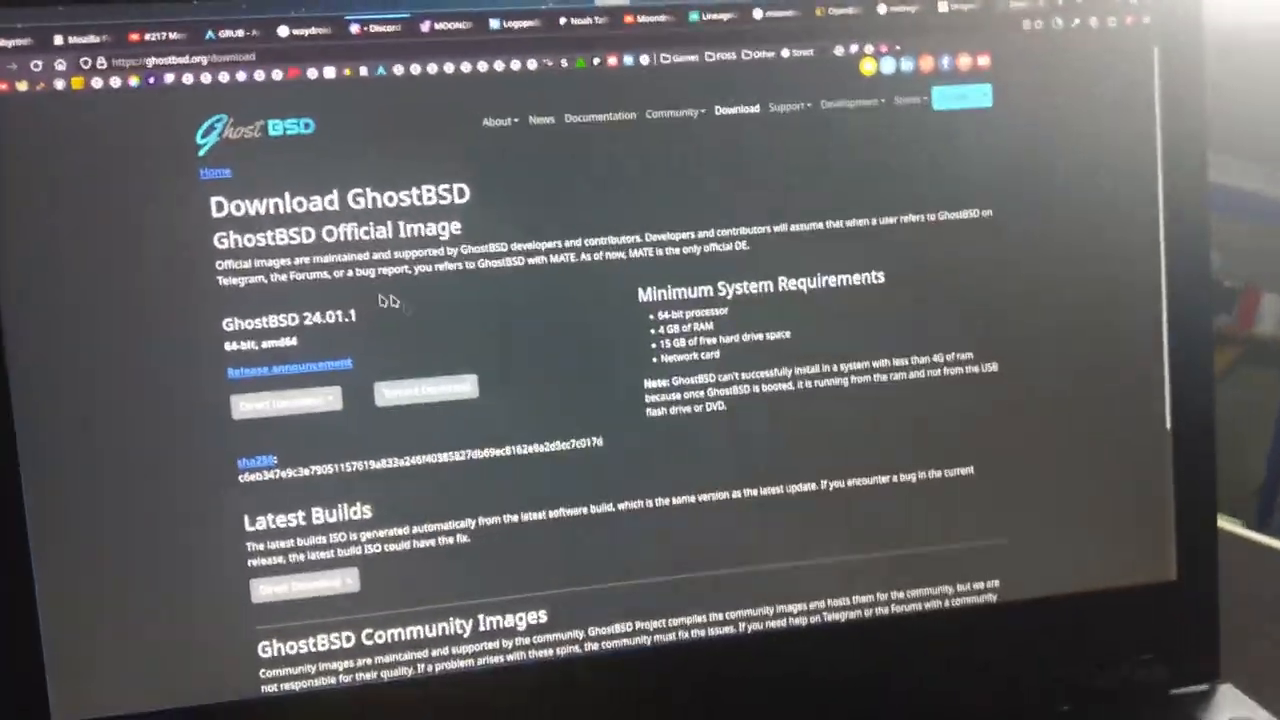
Start a direct download of the GhostBSD 24.01.1 image from ghostbsd.org
{"action": "left_click", "coordinate": [284, 404]}
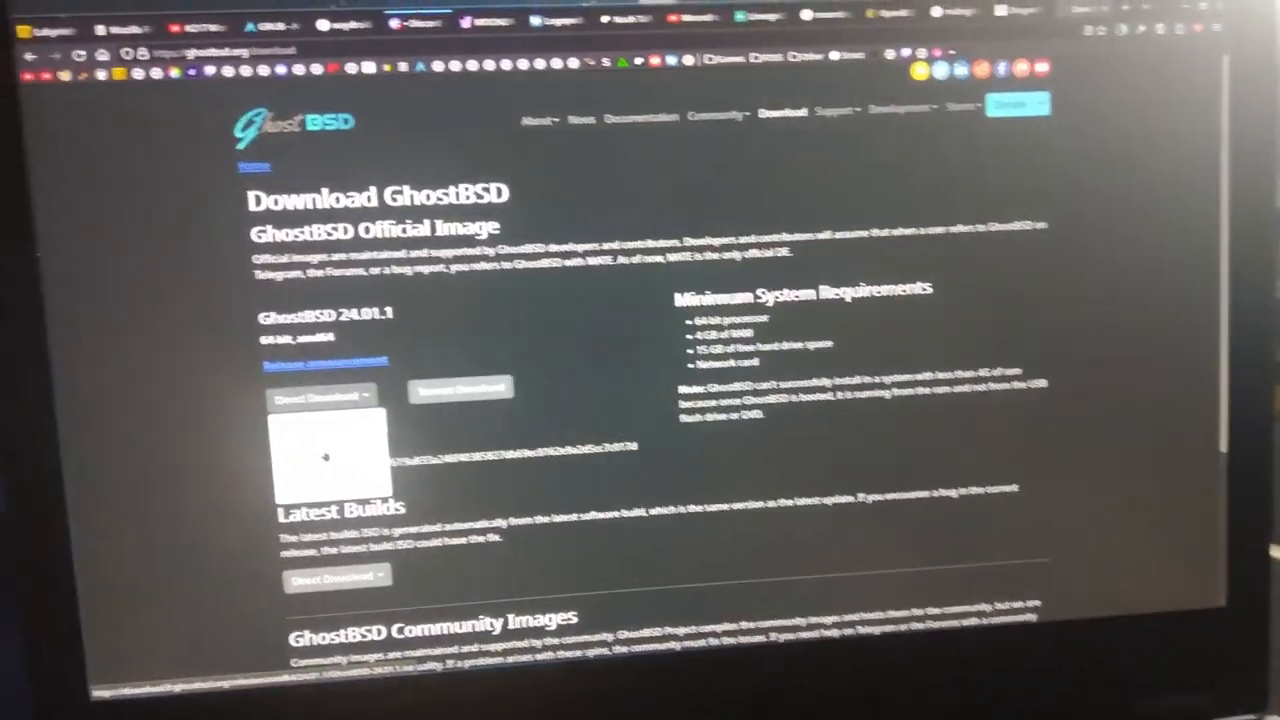
{"action": "left_click", "coordinate": [320, 396]}
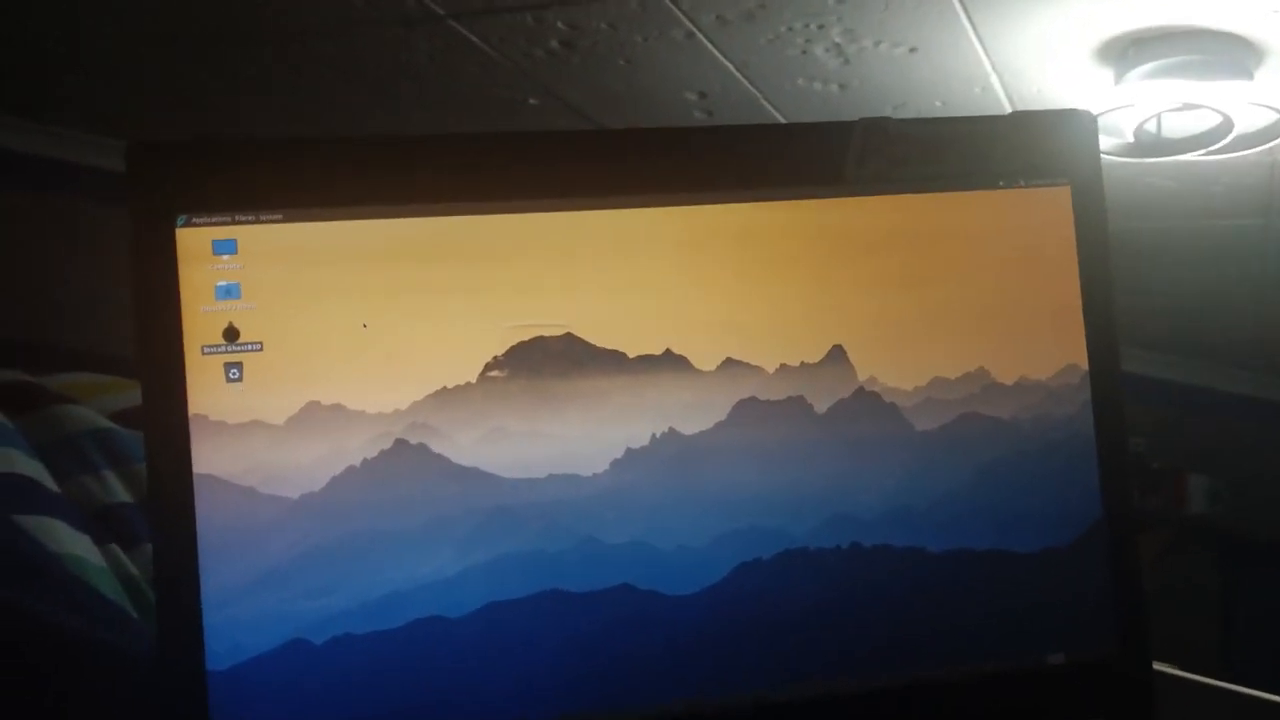
Launch Install GhostBSD from the desktop and pick the installation language
{"action": "double_click", "coordinate": [230, 340]}
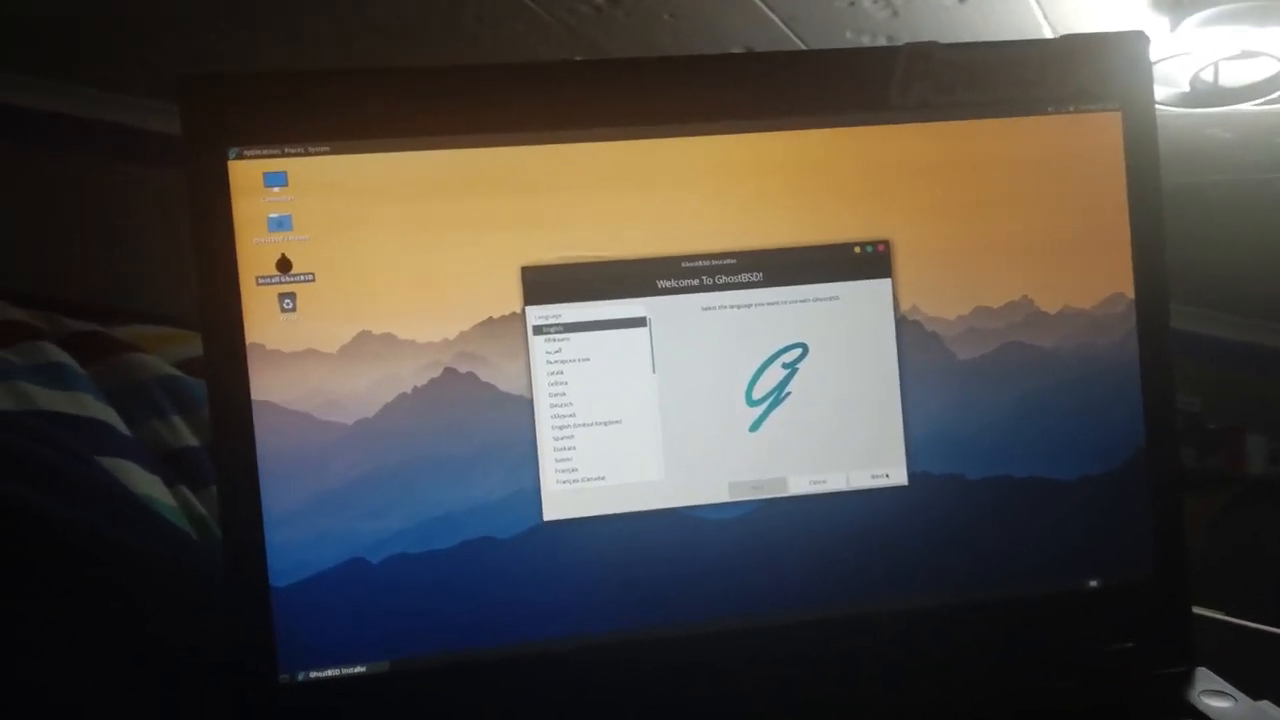
{"action": "left_click", "coordinate": [880, 478]}
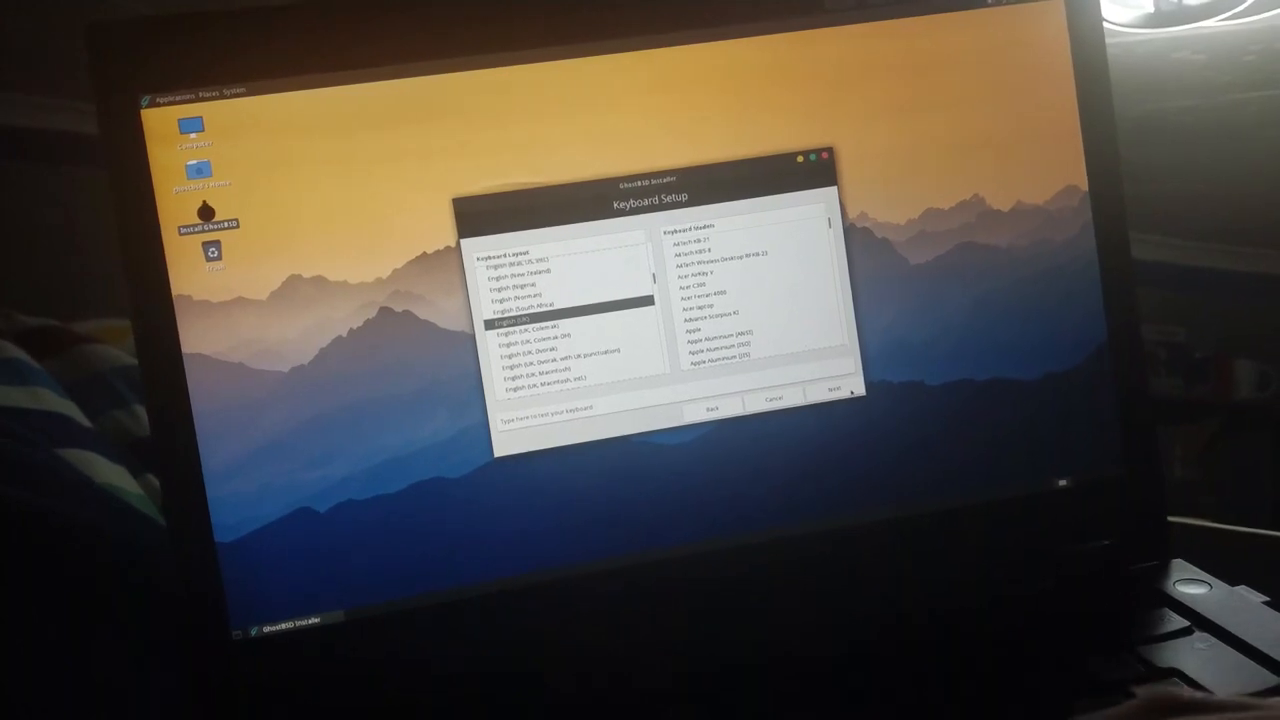
Accept the keyboard layout and time zone to reach the Installation Type step
{"action": "left_click", "coordinate": [836, 388]}
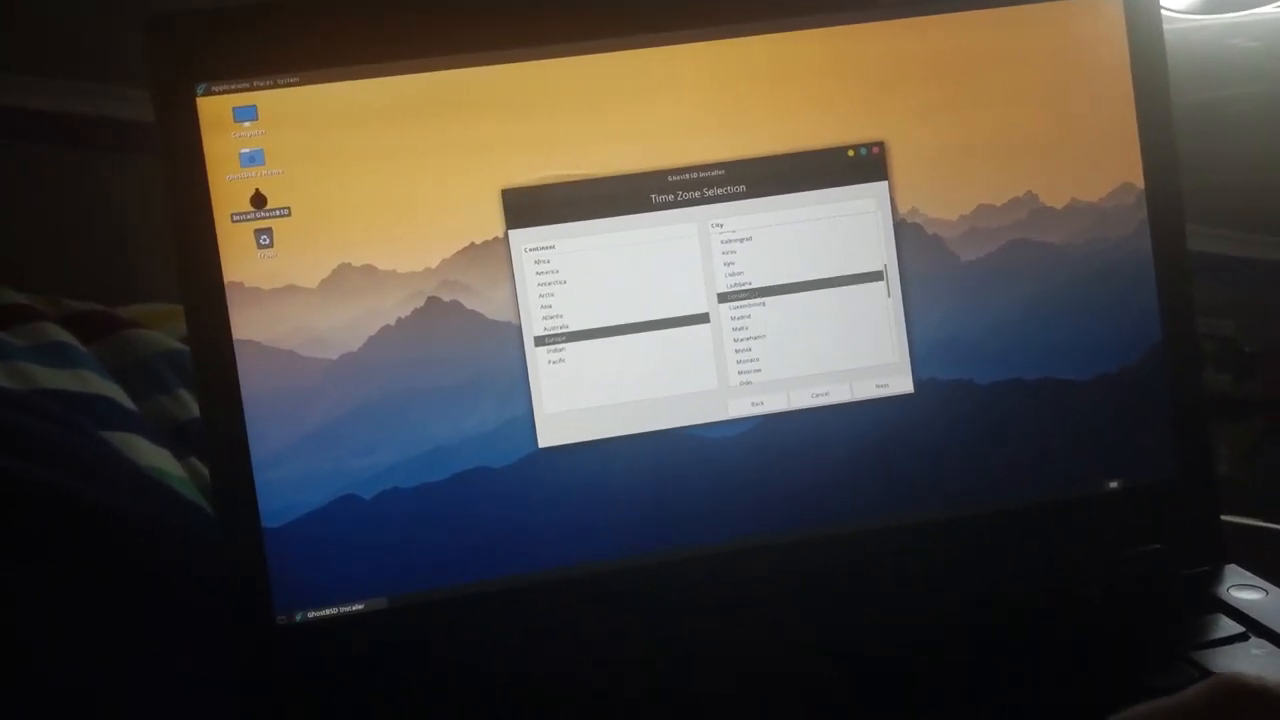
{"action": "left_click", "coordinate": [880, 396]}
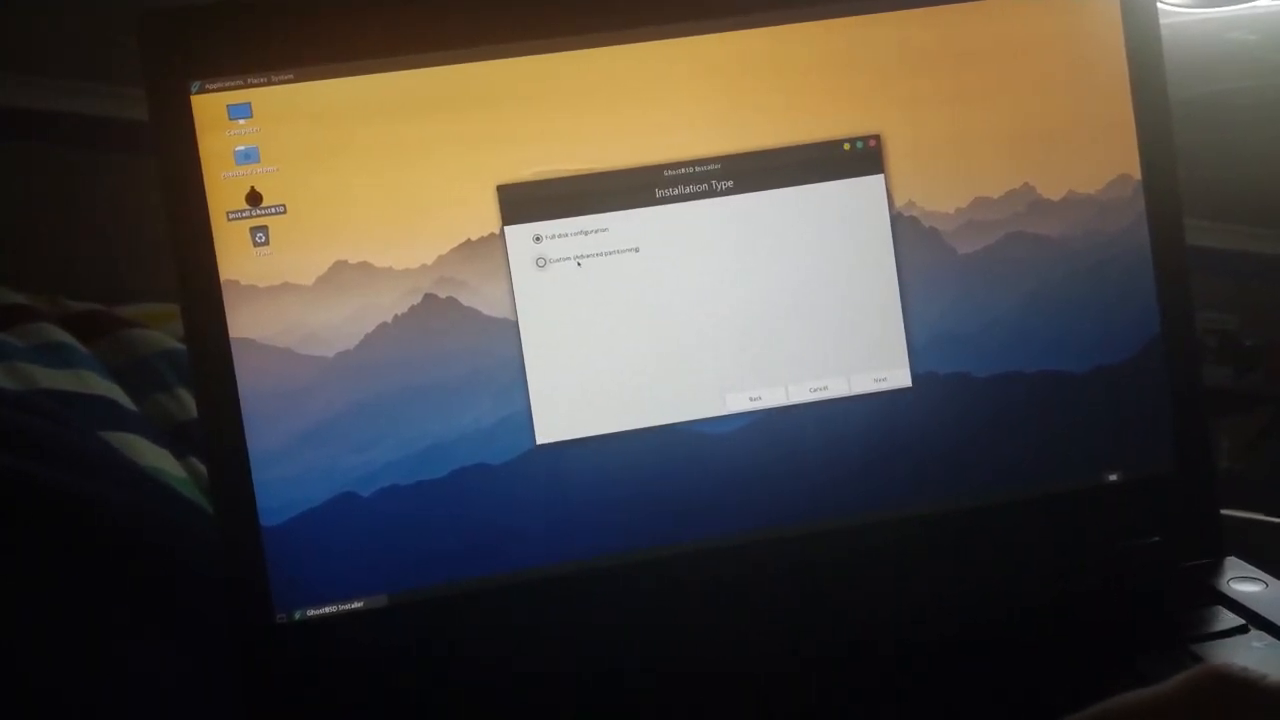
Choose Custom (Advanced partitioning) and continue to the Partition Editor
{"action": "left_click", "coordinate": [540, 248]}
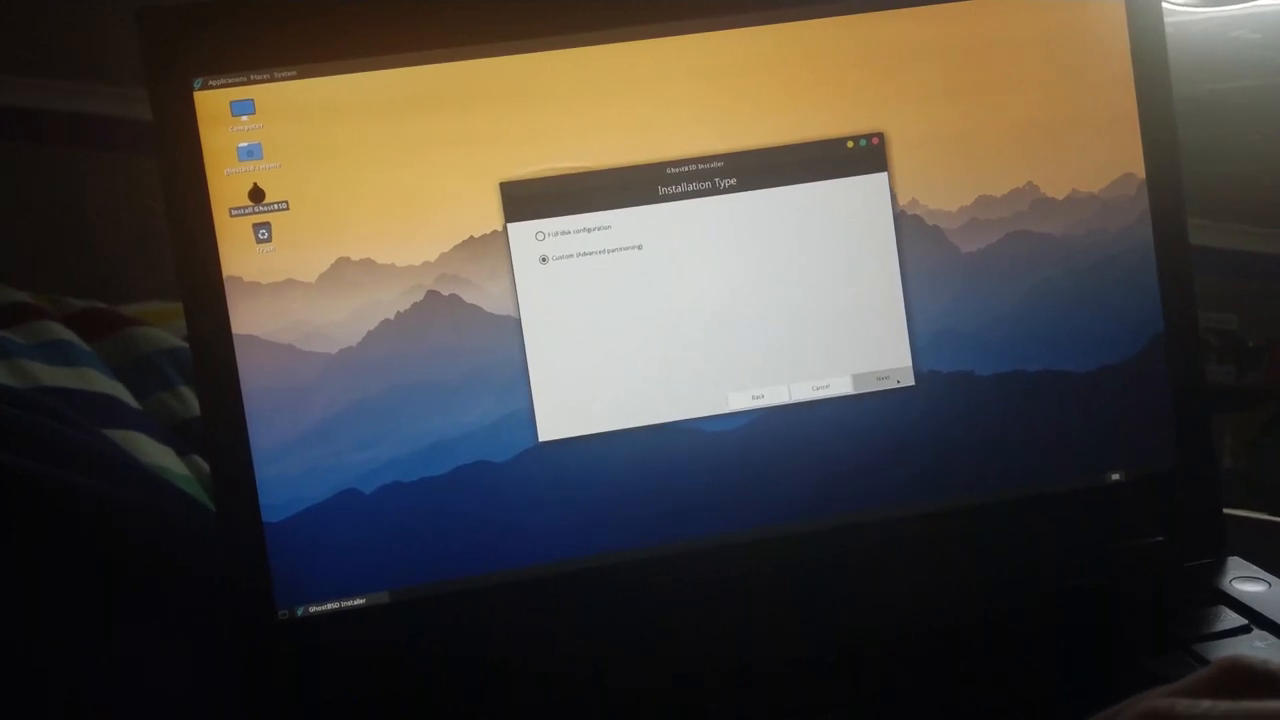
{"action": "left_click", "coordinate": [880, 380]}
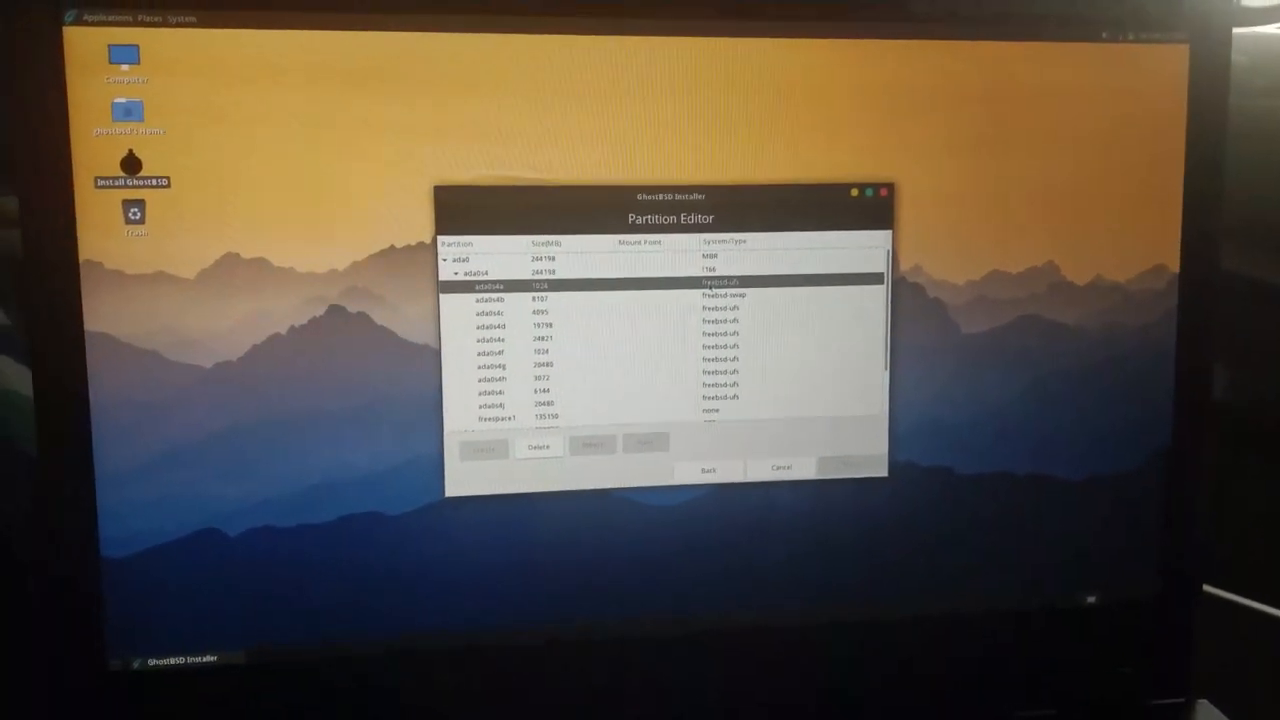
{"action": "left_click", "coordinate": [846, 468]}
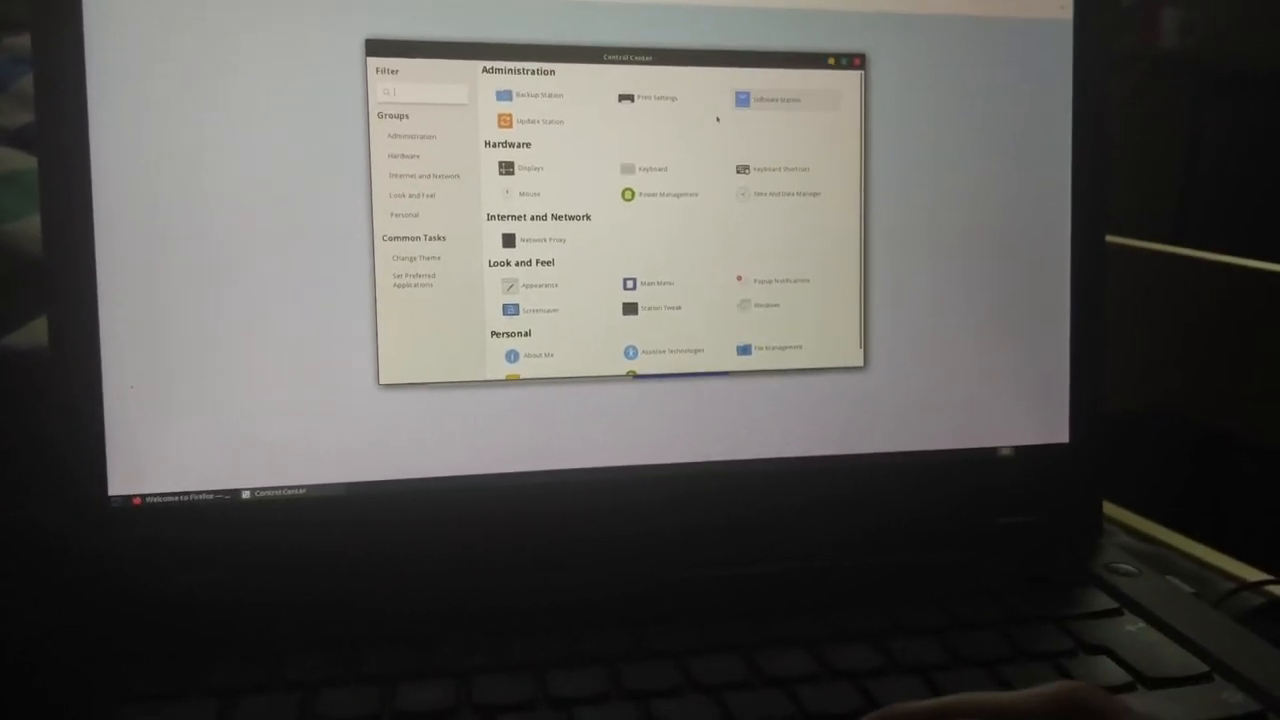
Open a MATE Terminal running the fish shell over Firefox
{"action": "left_click", "coordinate": [776, 100]}
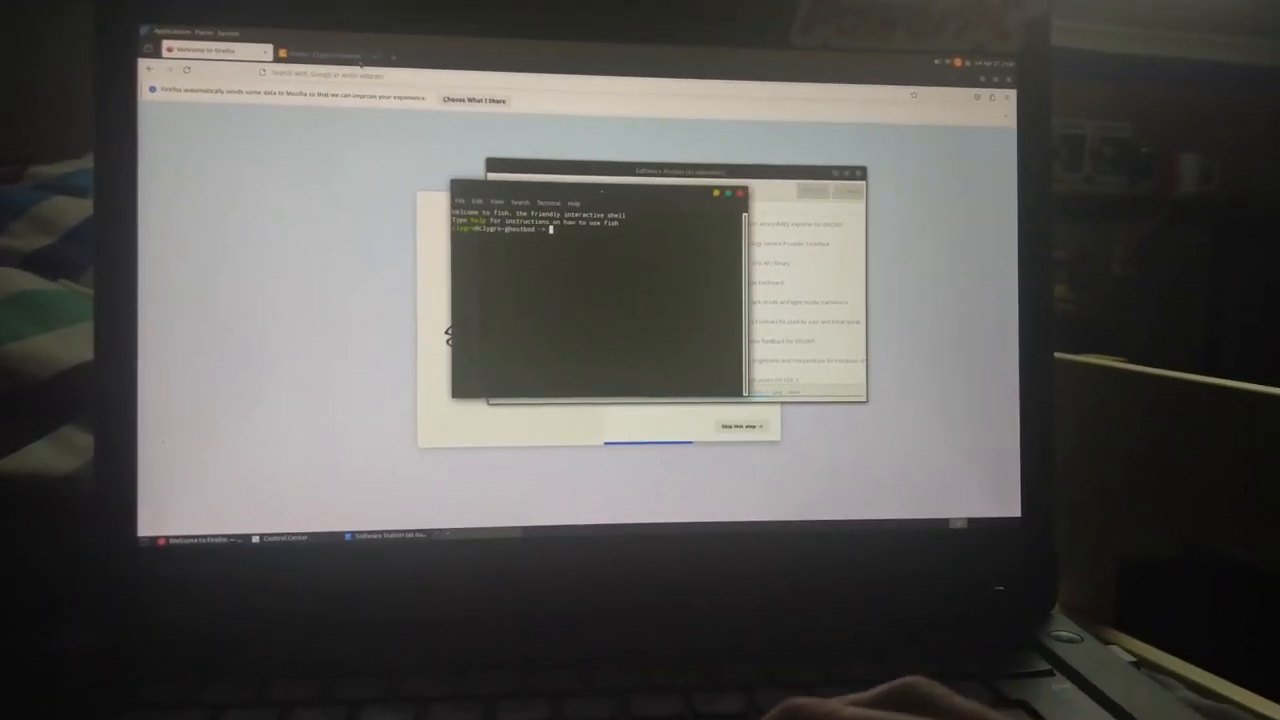
Browse the Applications and System menus toward the Appearance Preferences
{"action": "left_click", "coordinate": [168, 18]}
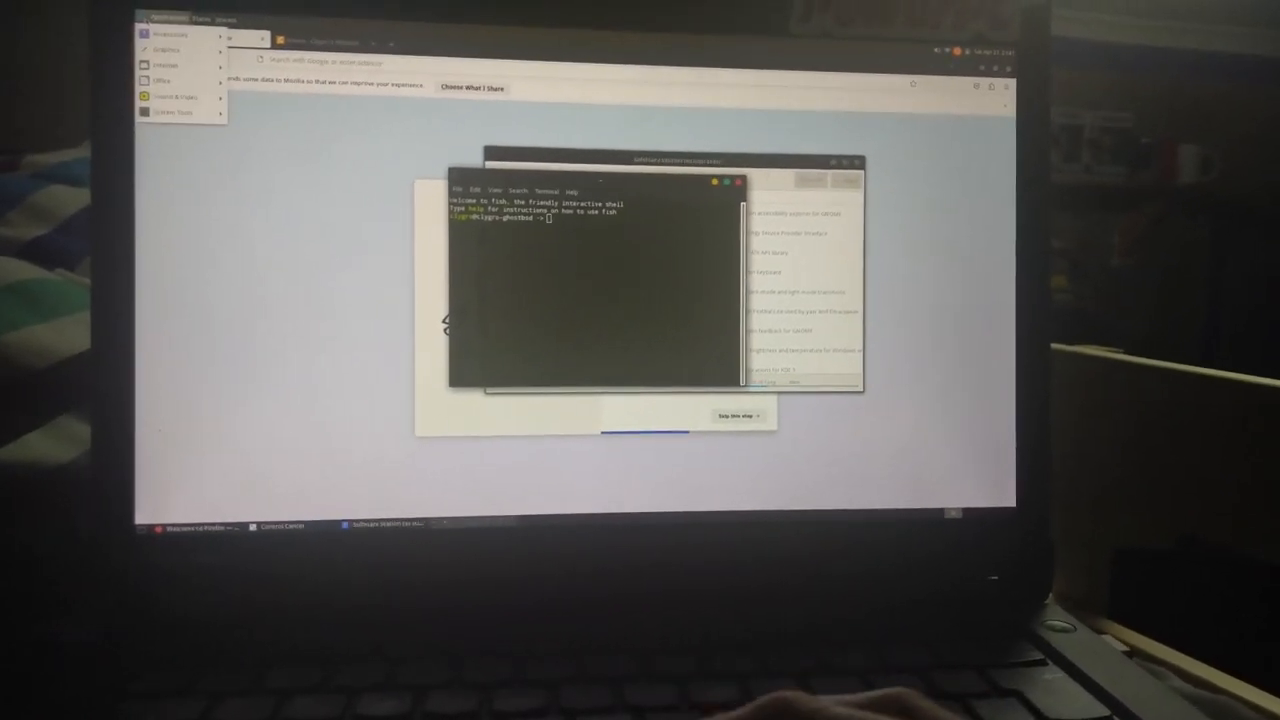
{"action": "left_click", "coordinate": [162, 94]}
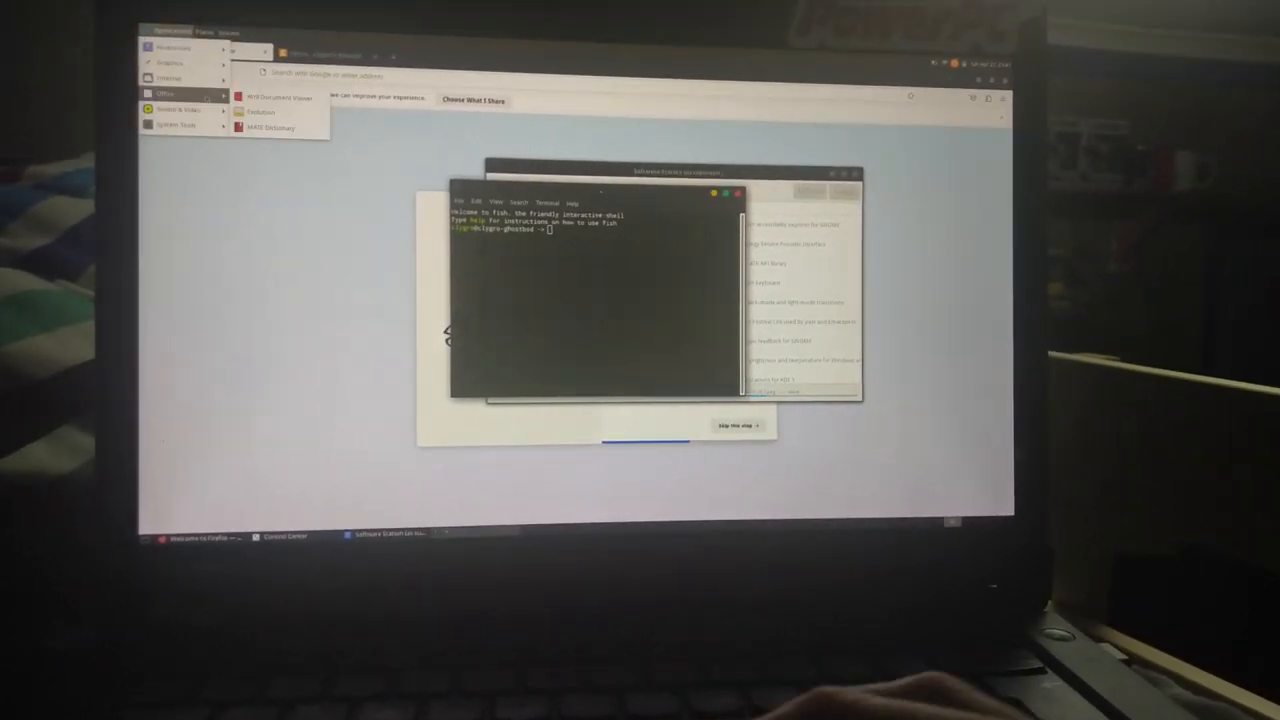
{"action": "left_click", "coordinate": [228, 32]}
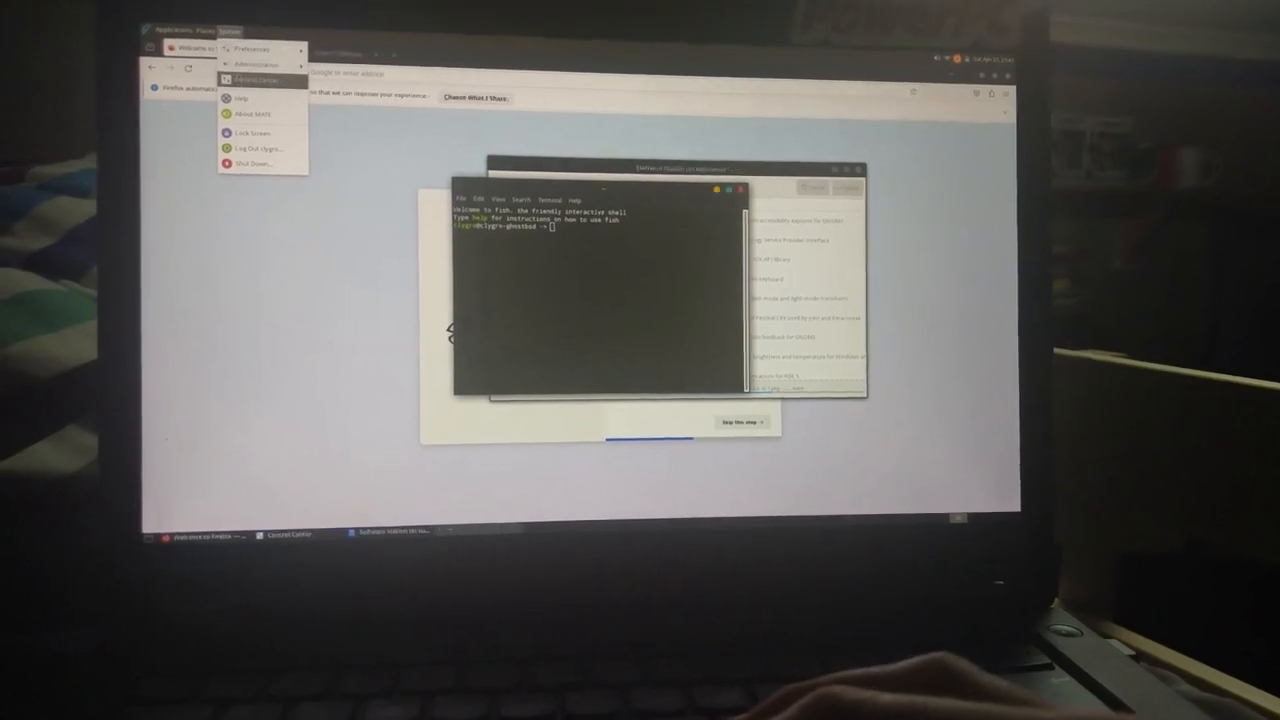
{"action": "left_click", "coordinate": [258, 80]}
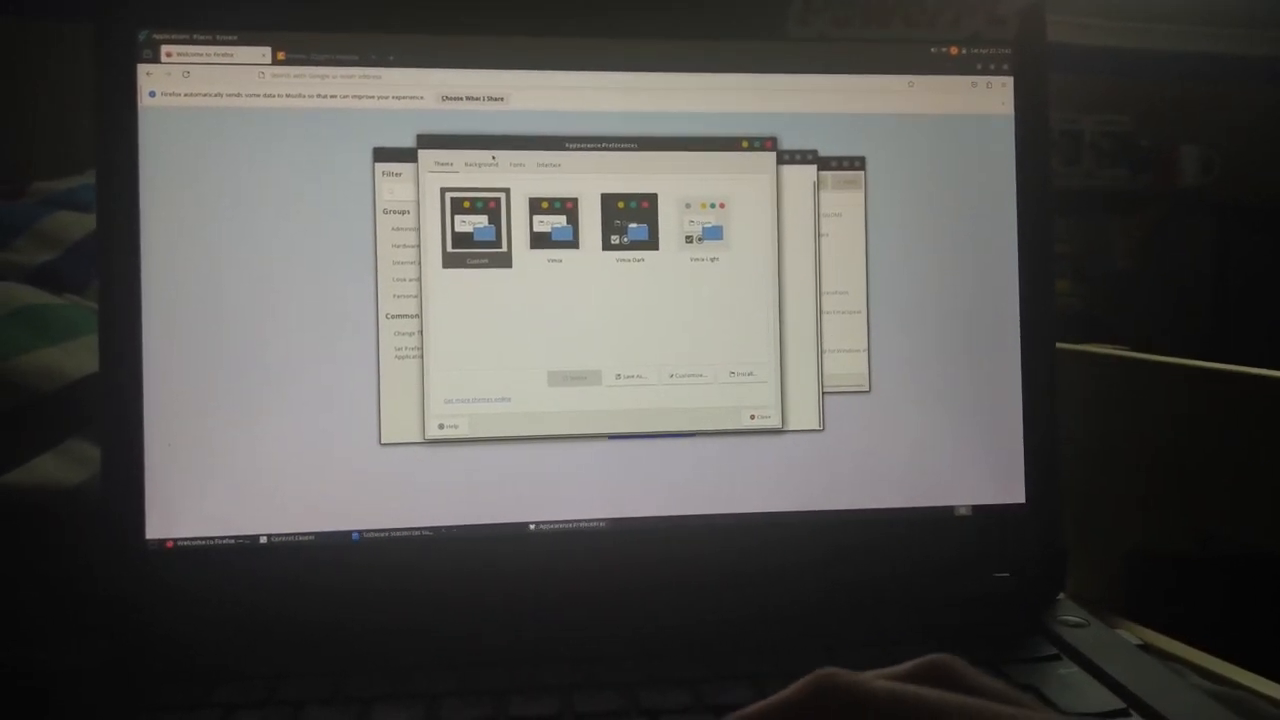
Switch the MATE desktop from the light theme to a dark theme
{"action": "left_click", "coordinate": [628, 224]}
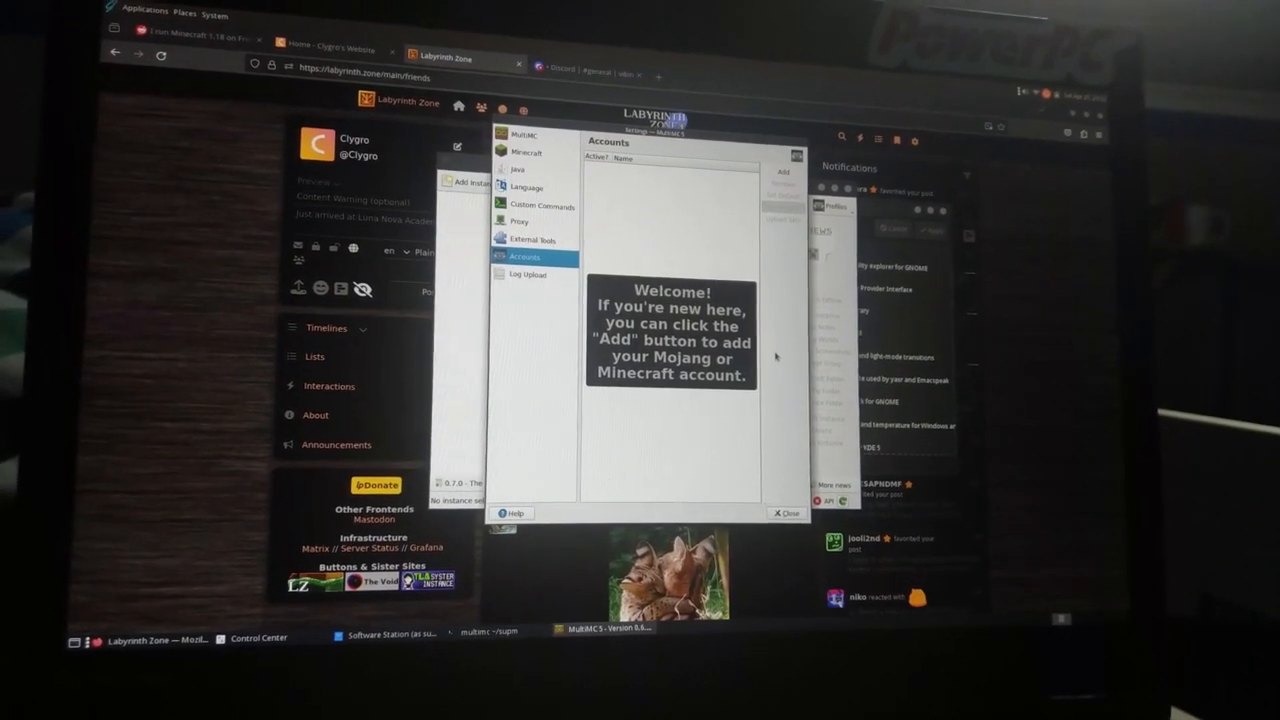
{"action": "left_click", "coordinate": [784, 172]}
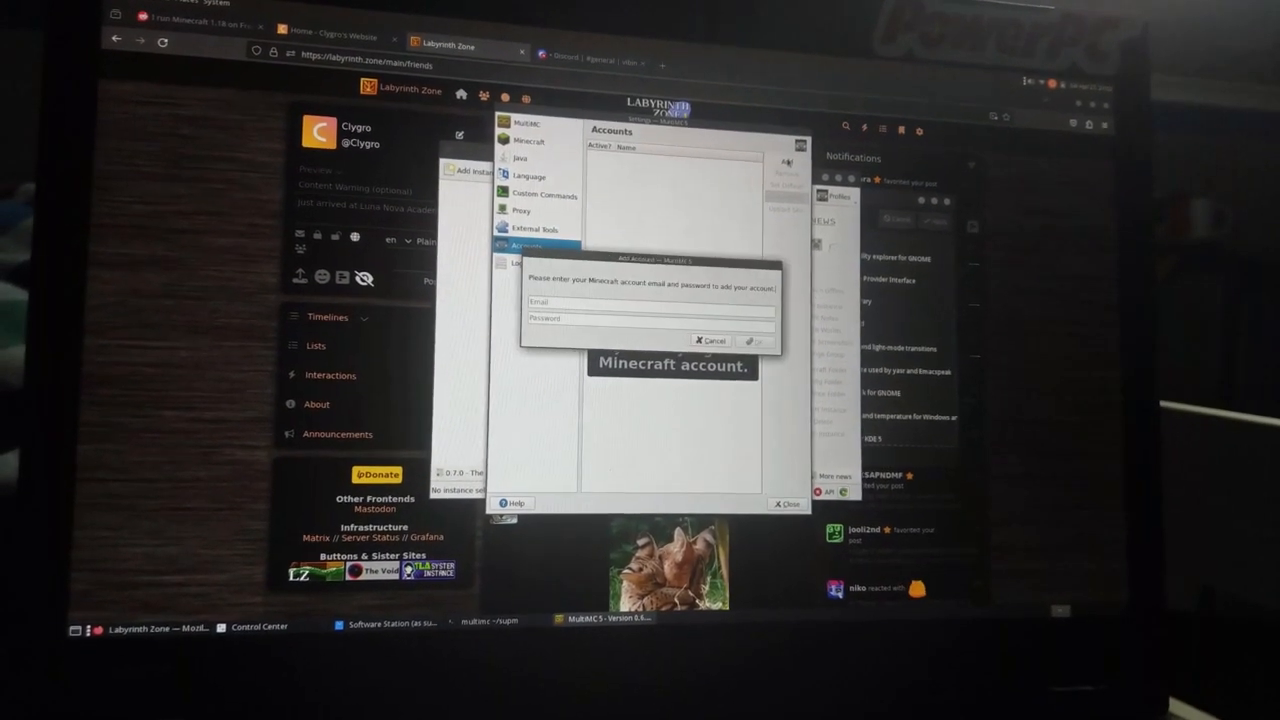
{"action": "left_click", "coordinate": [708, 340]}
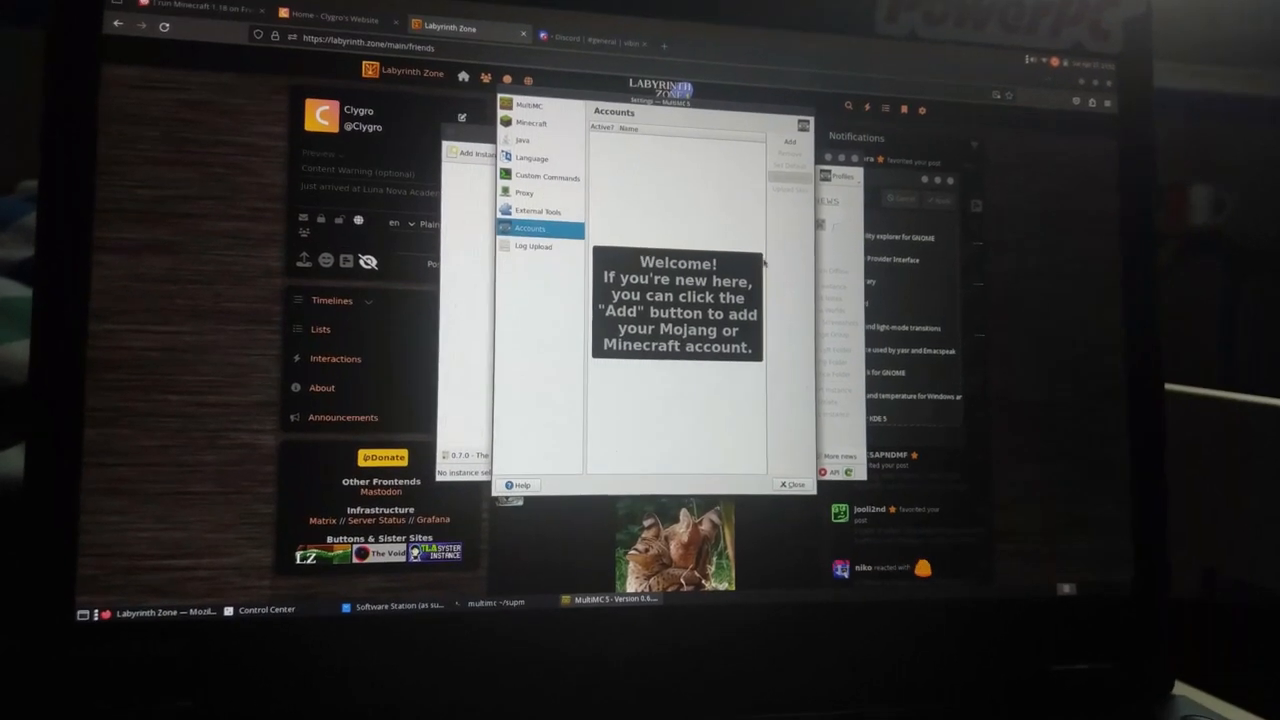
{"action": "left_click", "coordinate": [788, 116]}
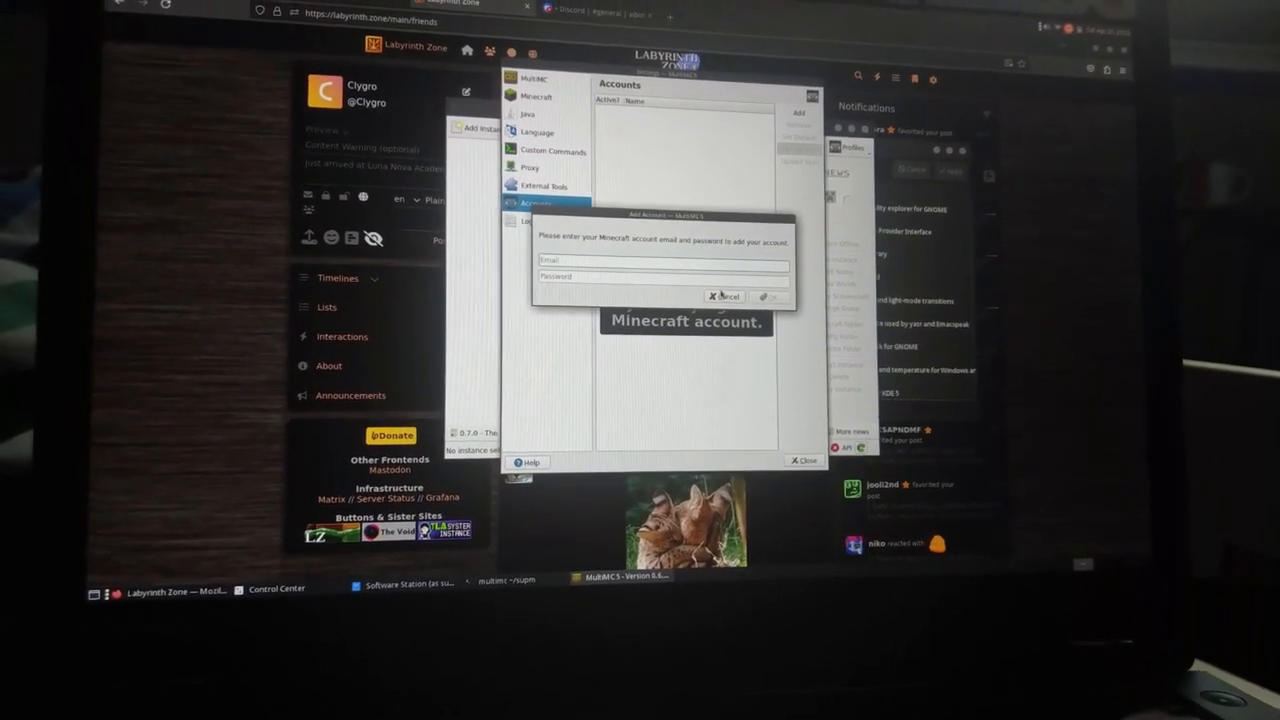
{"action": "left_click", "coordinate": [722, 296]}
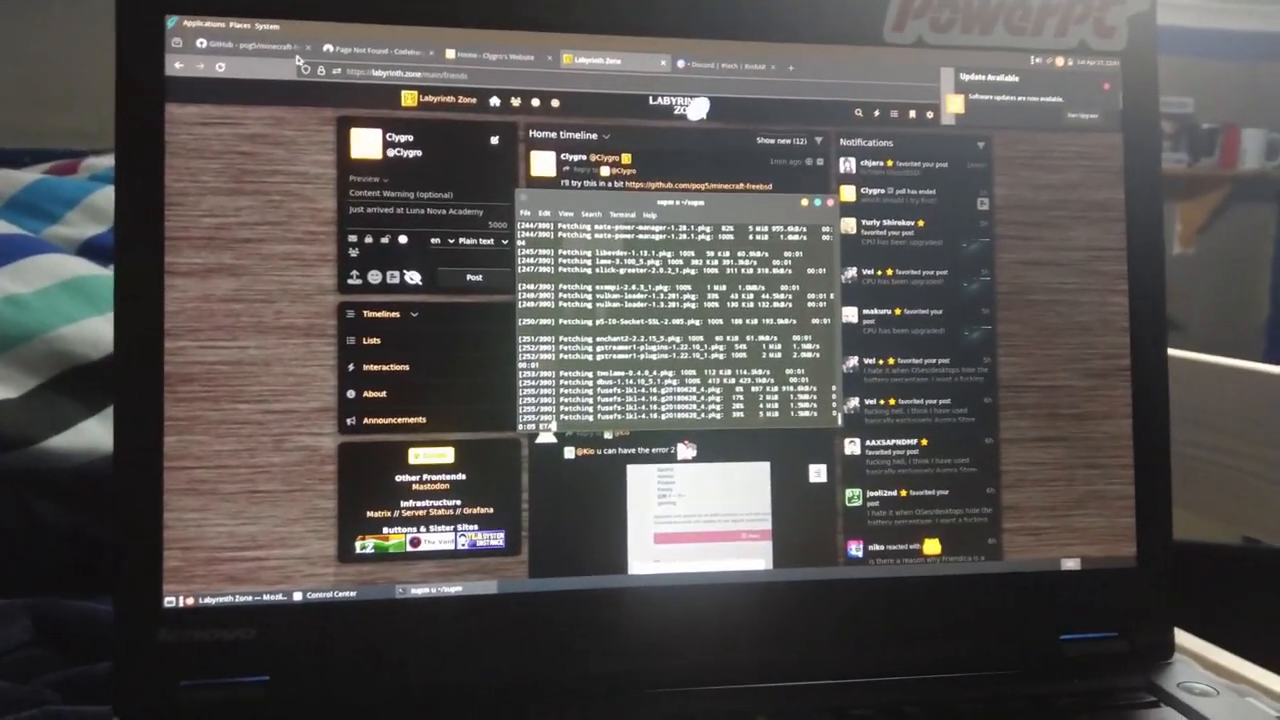
Read through the 'Minecraft 1.20.2 on FreeBSD' GitHub README
{"action": "left_click", "coordinate": [240, 48]}
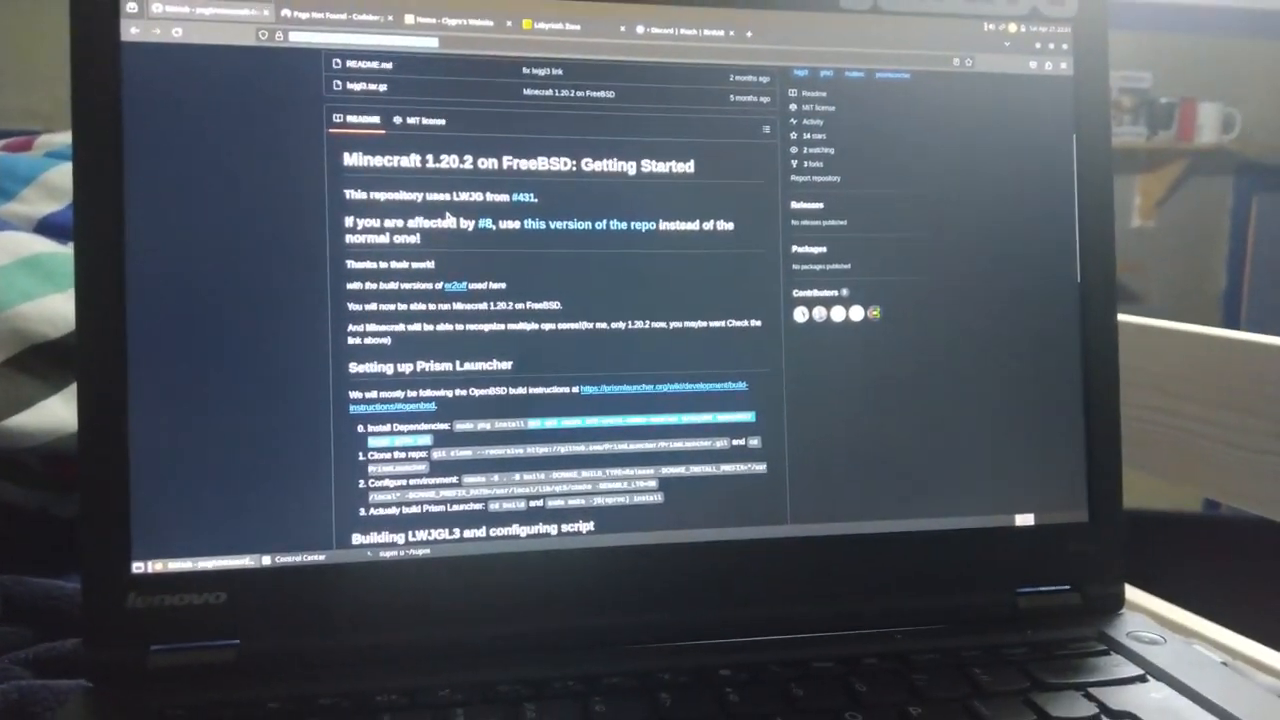
{"action": "scroll", "scroll_direction": "down", "scroll_amount": 3}
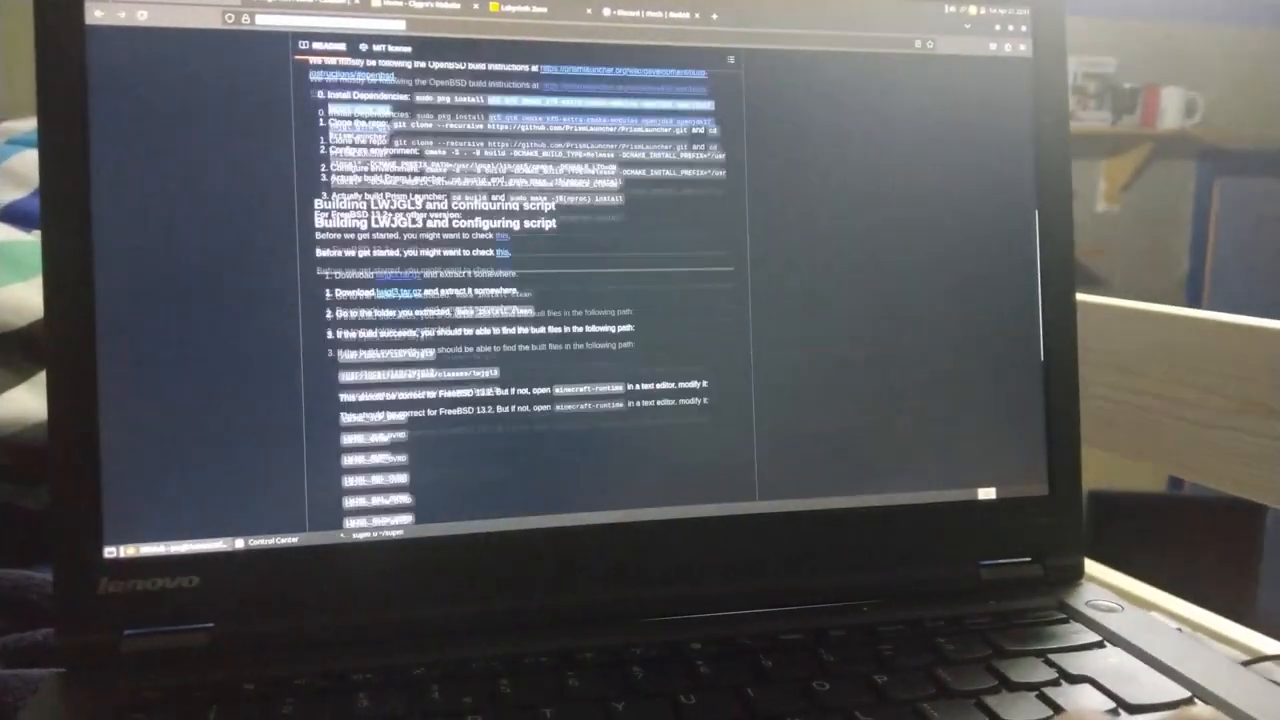
{"action": "scroll", "scroll_direction": "down", "scroll_amount": 3}
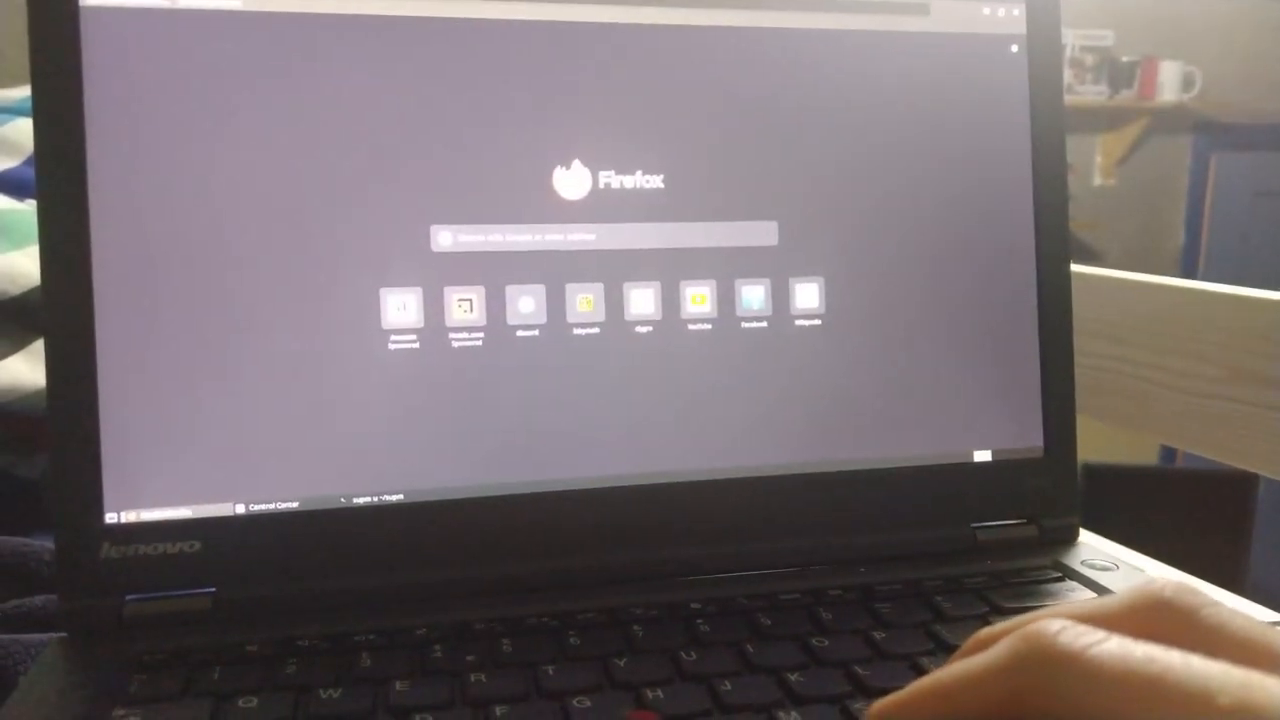
Search for 'ghost' from the new Firefox window's address bar
{"action": "type", "text": "ghost"}
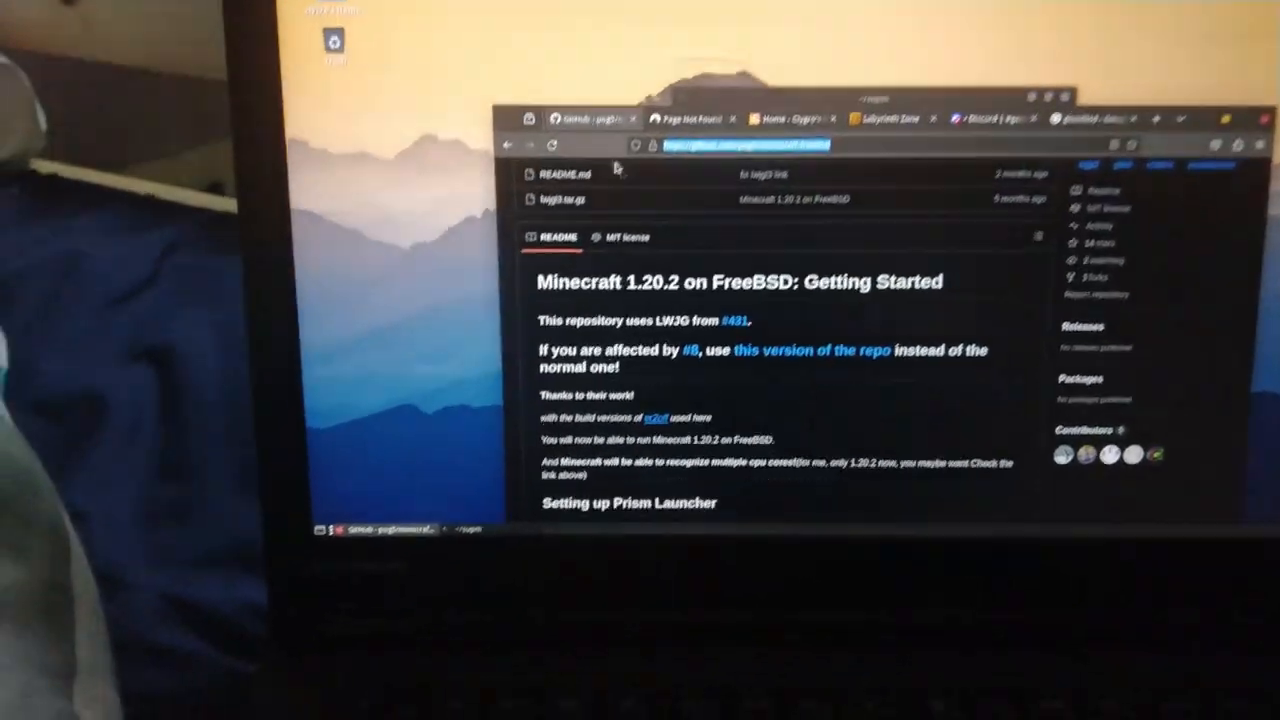
{"action": "scroll", "scroll_direction": "down", "scroll_amount": 3}
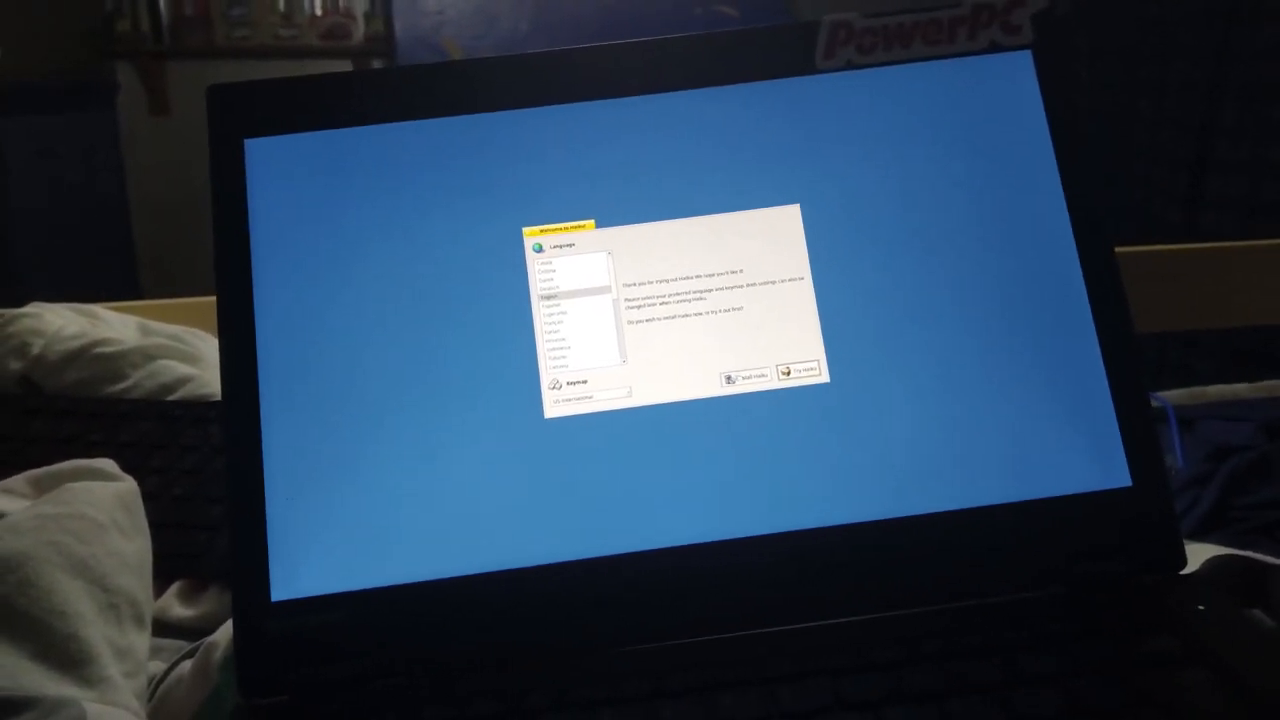
Choose a language on the Haiku welcome screen before installing
{"action": "left_click", "coordinate": [744, 376]}
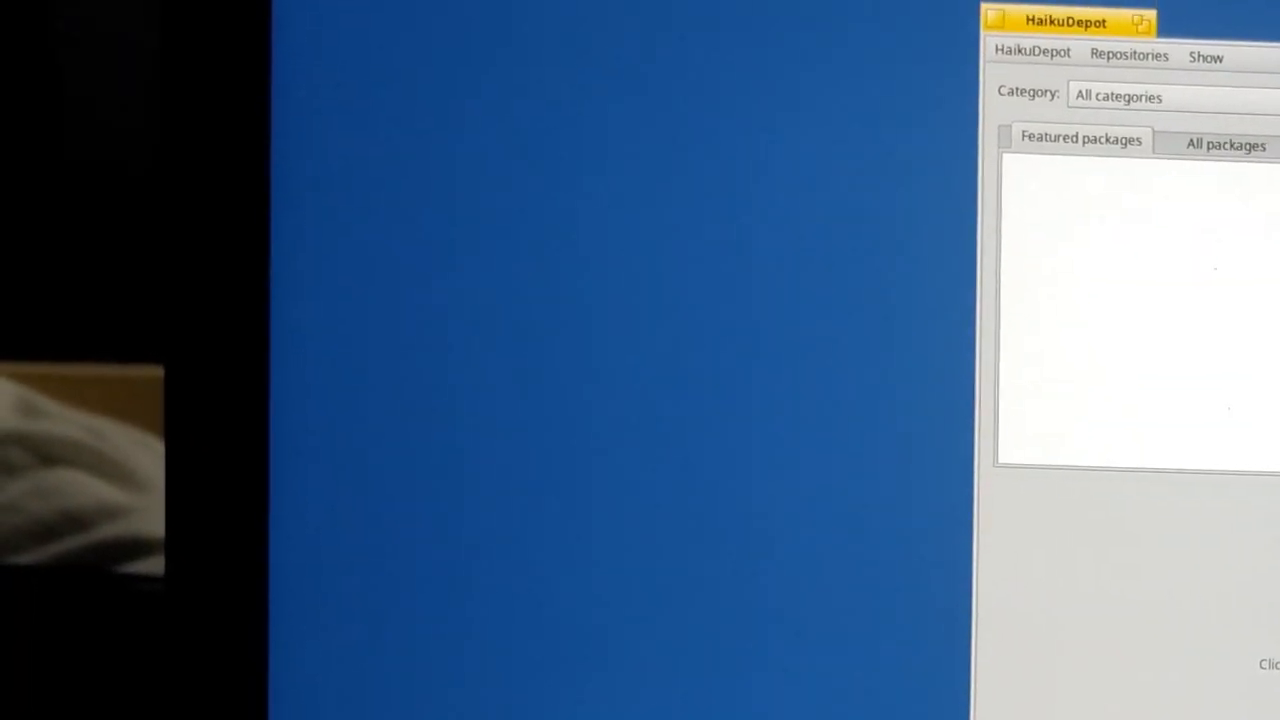
Bring the HaikuDepot window into view on the Haiku desktop
{"action": "left_click_drag", "start_coordinate": [1064, 20], "coordinate": [1024, 136]}
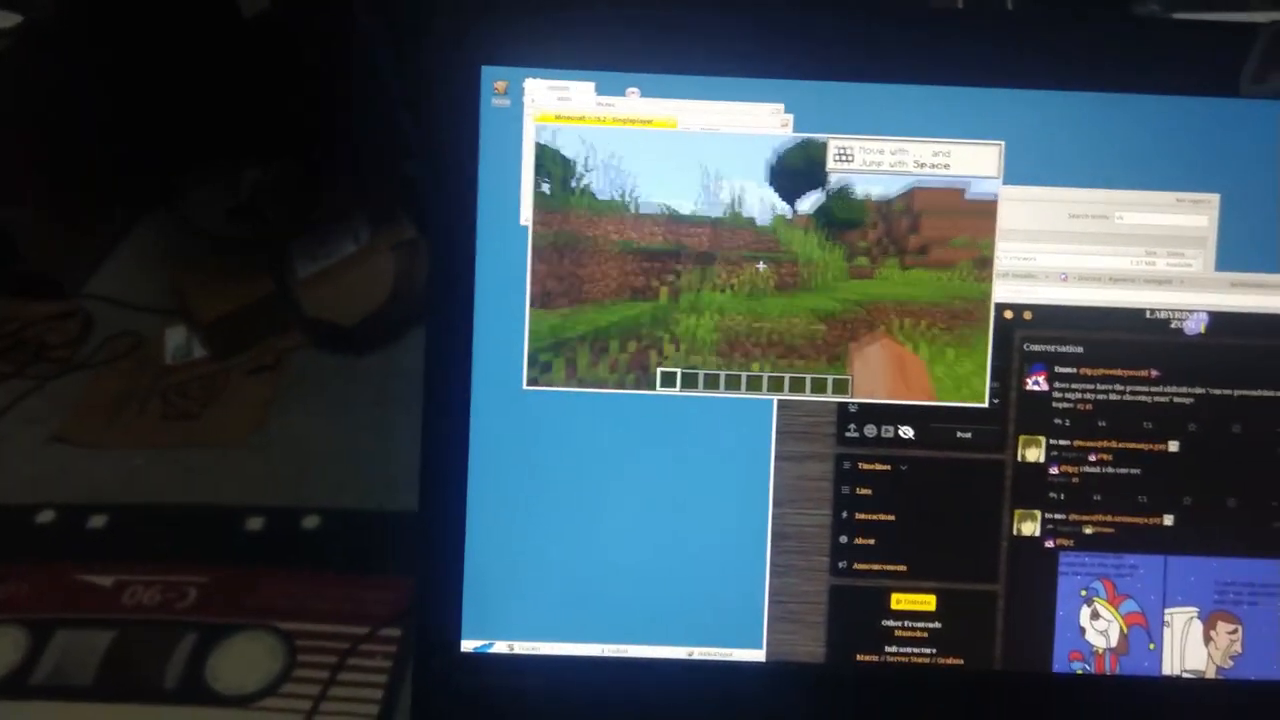
Show Minecraft's F3 debug overlay, pause the game and go to Options
{"action": "key", "text": "F3"}
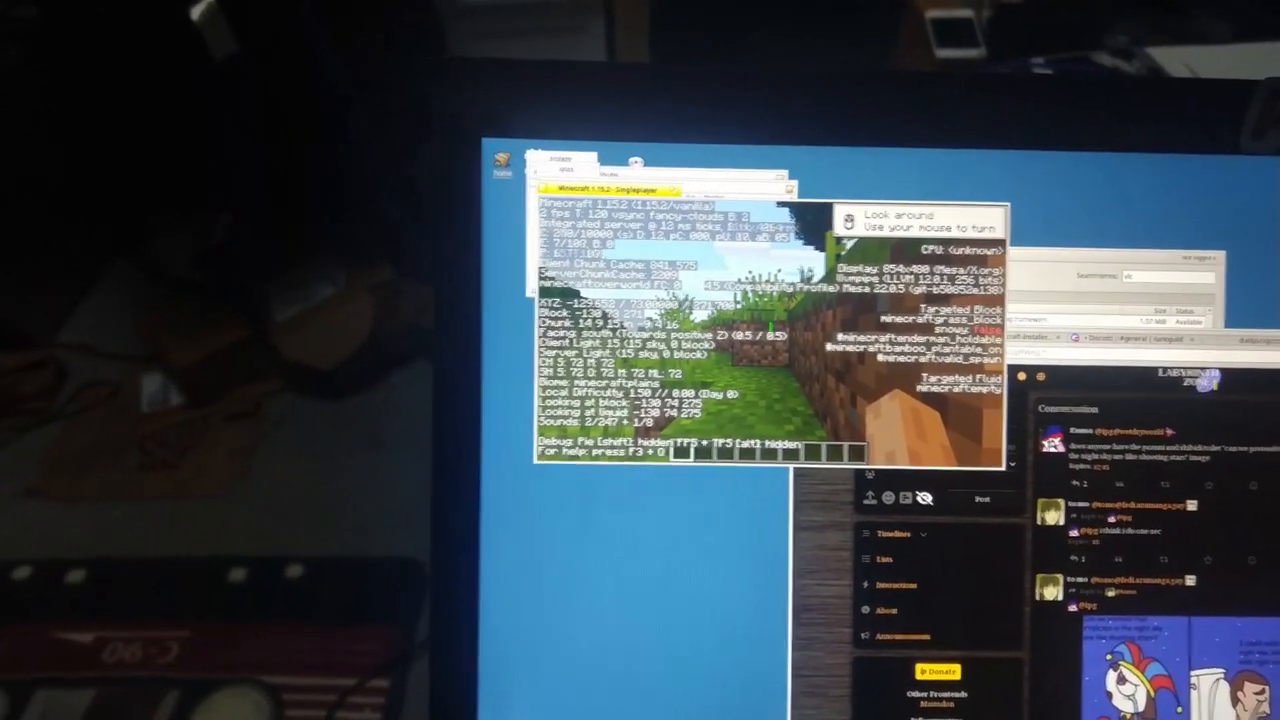
{"action": "key", "text": "Escape"}
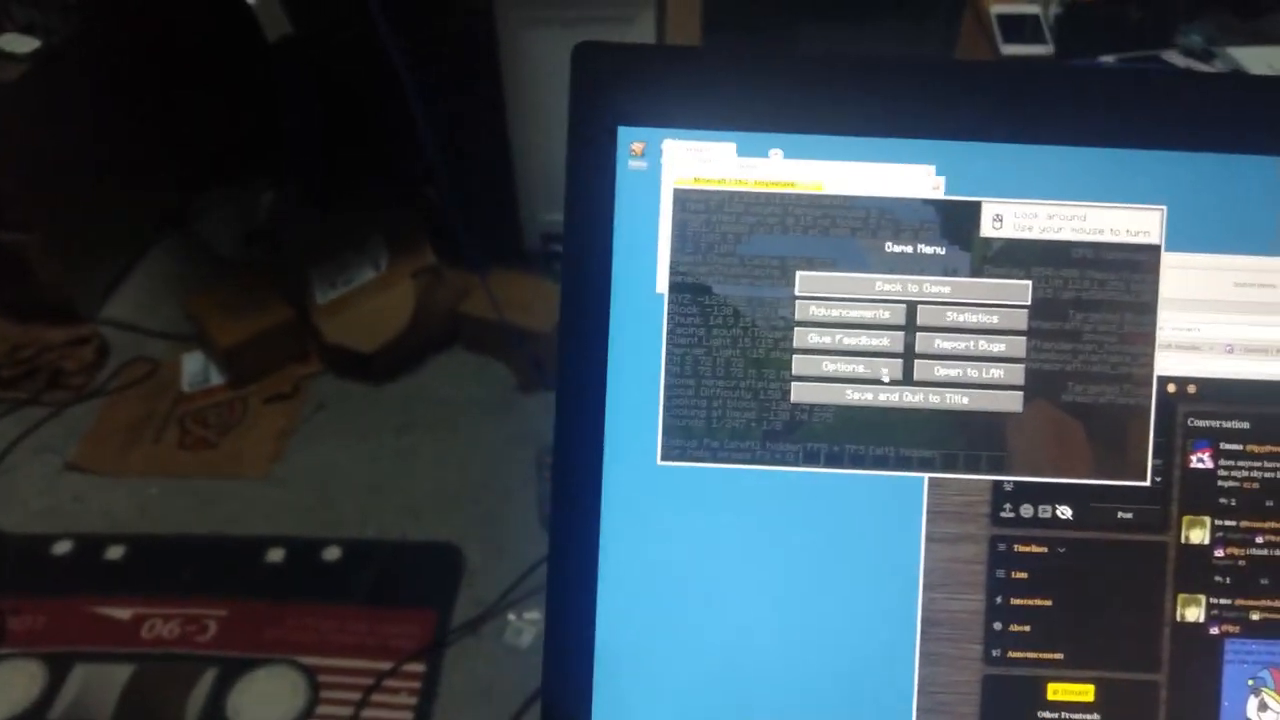
{"action": "left_click", "coordinate": [912, 396]}
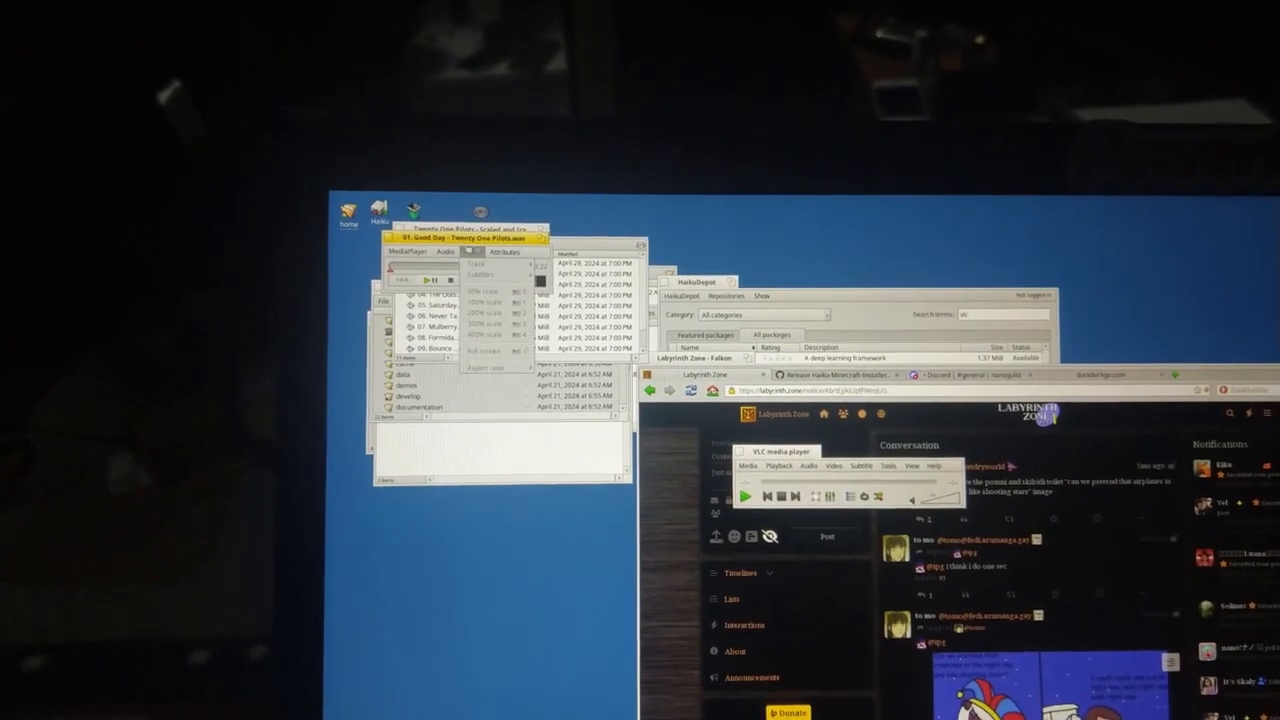
Bring up VLC's Media menu to open the audio CD
{"action": "left_click", "coordinate": [410, 256]}
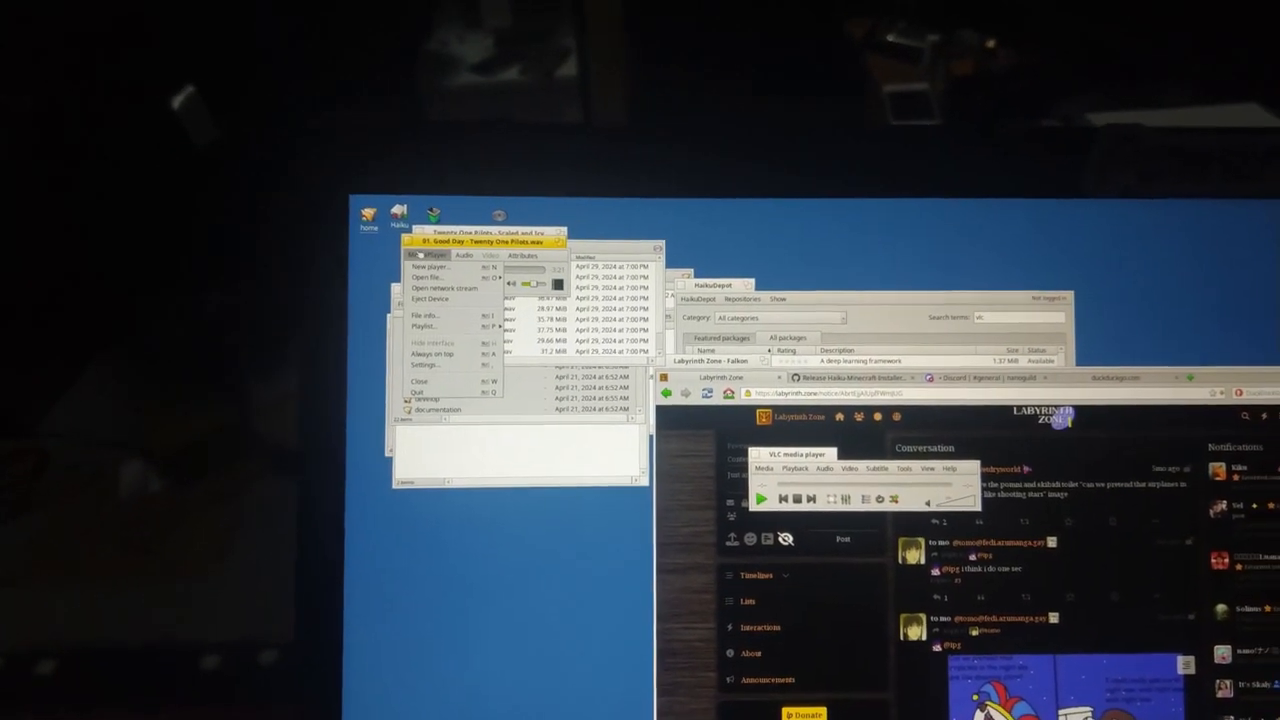